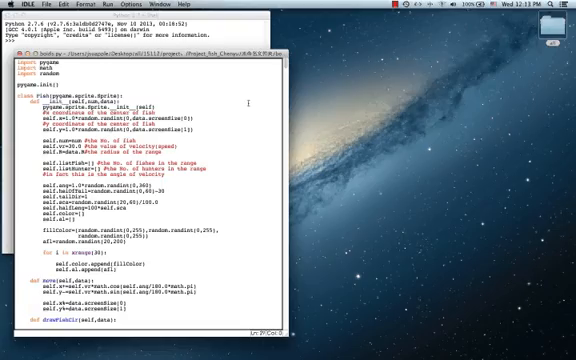
# Step: Set the sliders to 46 boids, 0 predators and a fish swarm radius of 604
pyautogui.scroll(-3)
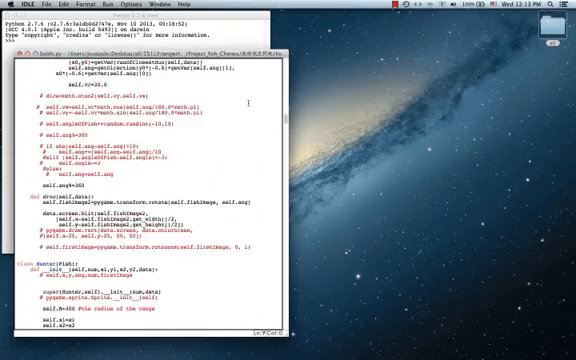
pyautogui.scroll(-3)
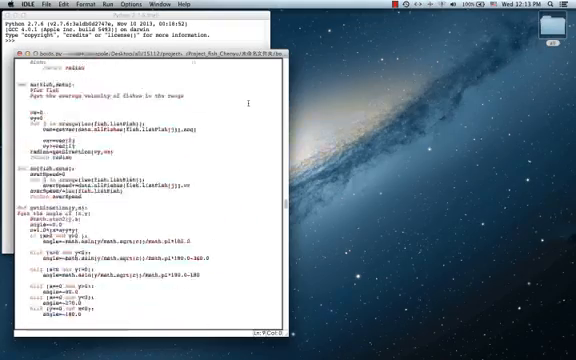
pyautogui.scroll(-3)
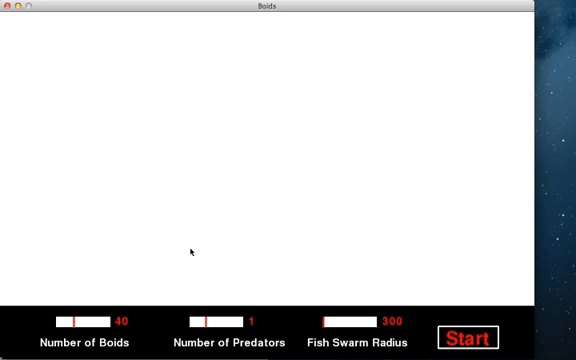
pyautogui.moveTo(170, 283)
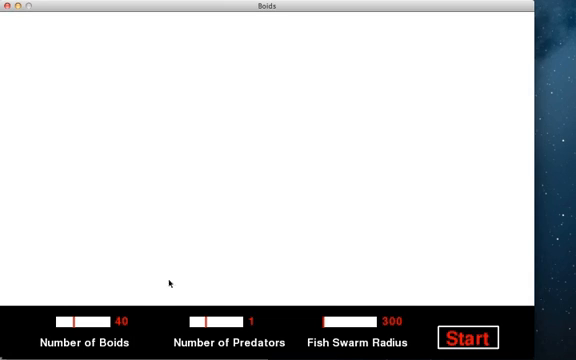
pyautogui.moveTo(75, 321); pyautogui.dragTo(100, 321)
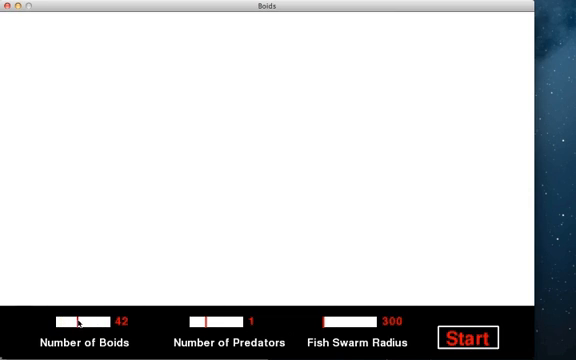
pyautogui.moveTo(78, 321); pyautogui.dragTo(84, 321)
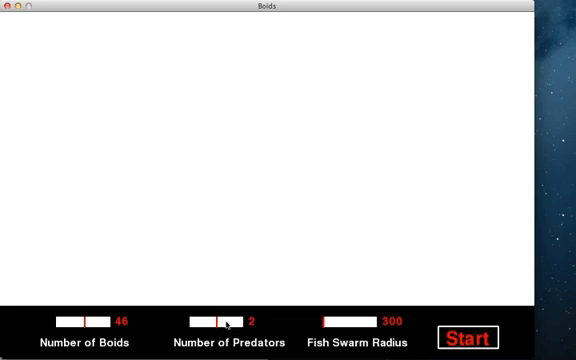
pyautogui.moveTo(230, 320); pyautogui.dragTo(200, 320)
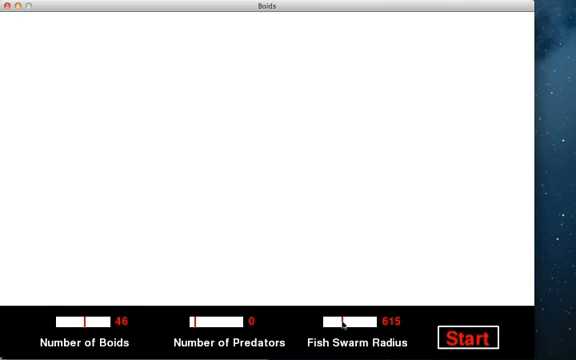
pyautogui.moveTo(348, 319); pyautogui.dragTo(345, 319)
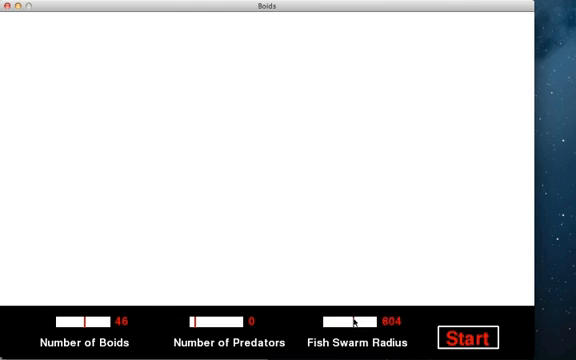
pyautogui.moveTo(357, 317); pyautogui.dragTo(363, 317)
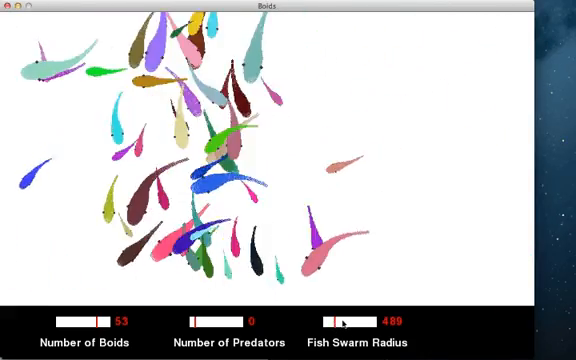
# Step: Adjust the Fish Swarm Radius slider toward 489 while the school swims
pyautogui.moveTo(345, 320); pyautogui.dragTo(365, 320)
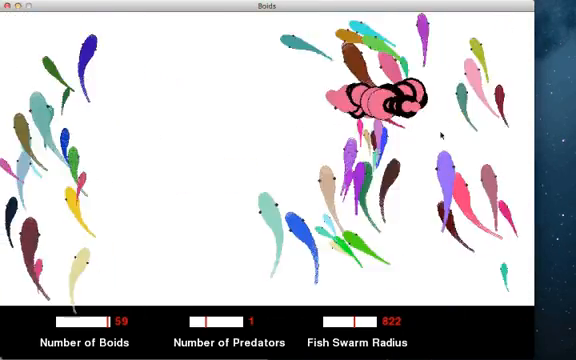
# Step: Raise the Number of Predators slider to 1 so a predator chases the fish
pyautogui.moveTo(200, 321); pyautogui.dragTo(215, 321)
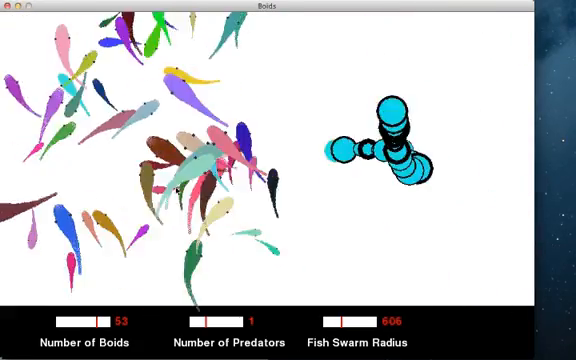
# Step: Drag the Fish Swarm Radius slider up to 1011
pyautogui.moveTo(345, 320); pyautogui.dragTo(385, 320)
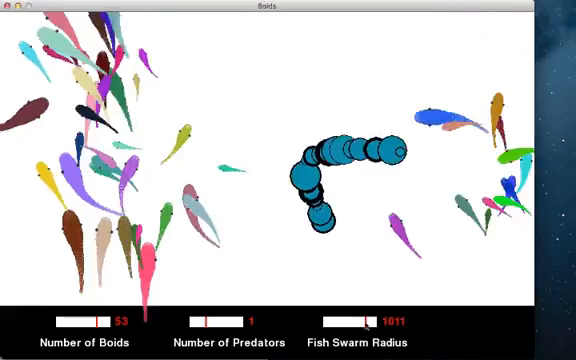